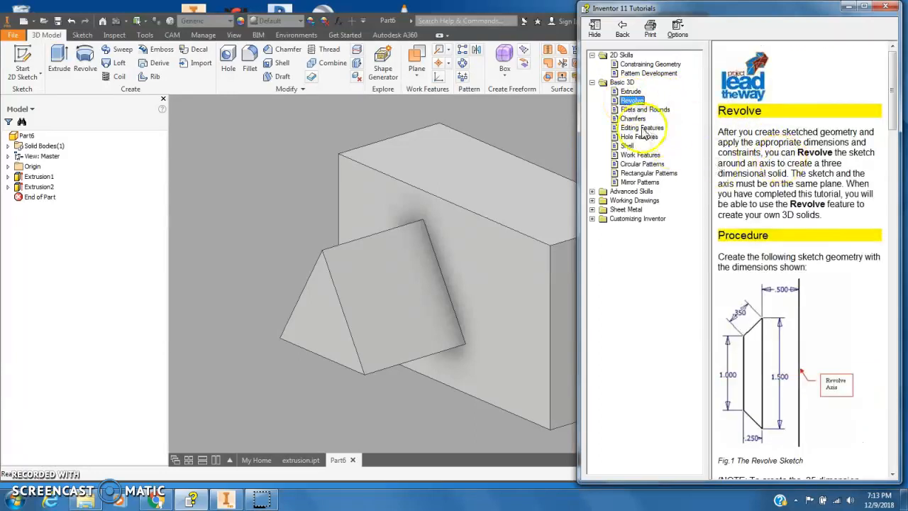
Scroll the Revolve tutorial down to its dimensioned sketch figure.
{"action": "scroll", "scroll_direction": "down", "scroll_amount": 3}
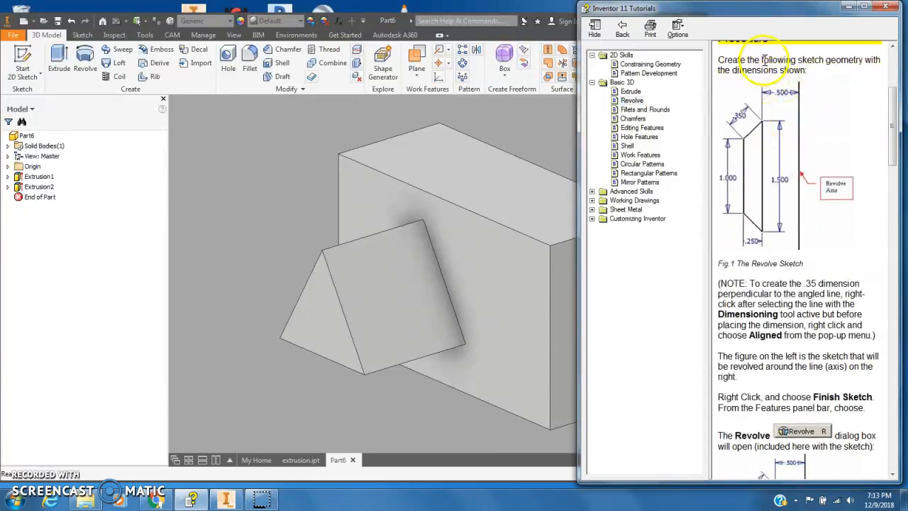
{"action": "mouse_move", "coordinate": [871, 77]}
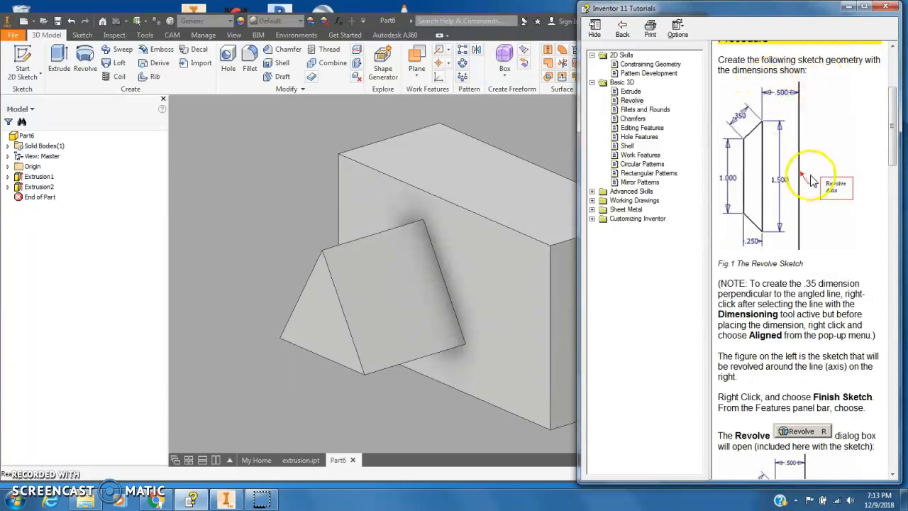
{"action": "mouse_move", "coordinate": [823, 196]}
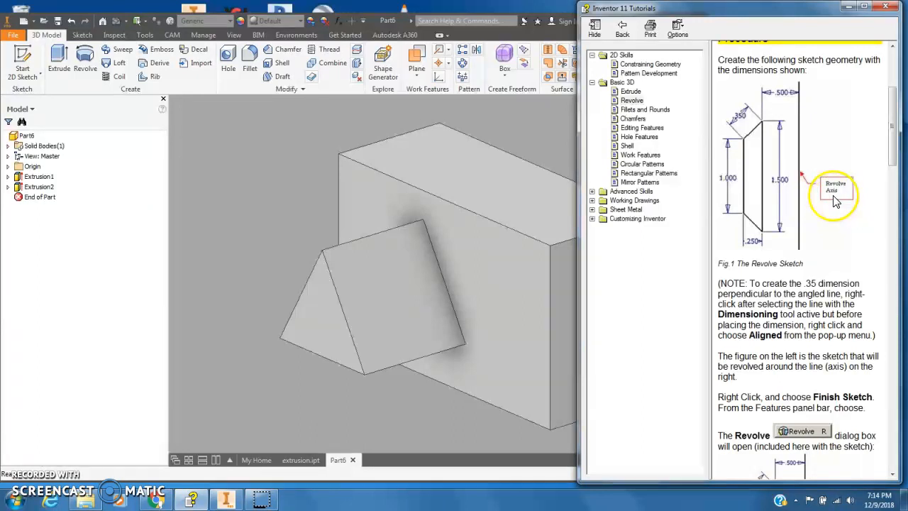
{"action": "mouse_move", "coordinate": [822, 187]}
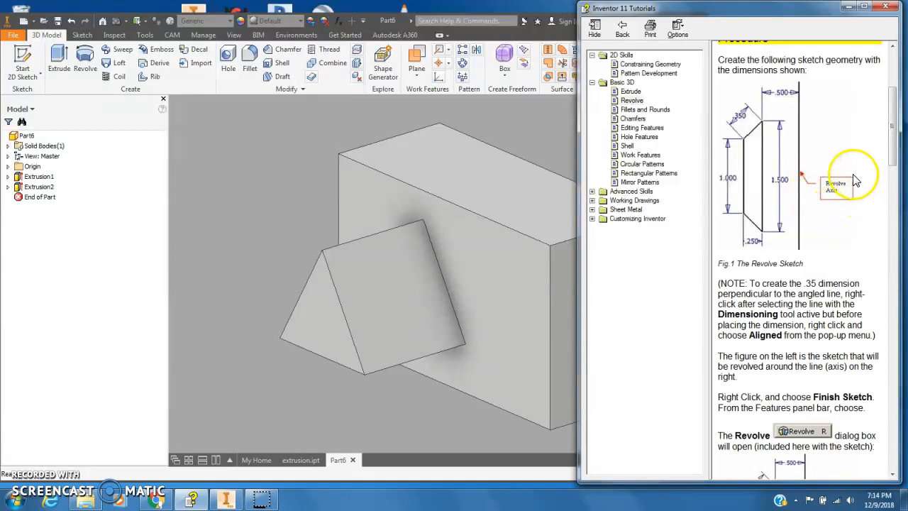
{"action": "mouse_move", "coordinate": [541, 115]}
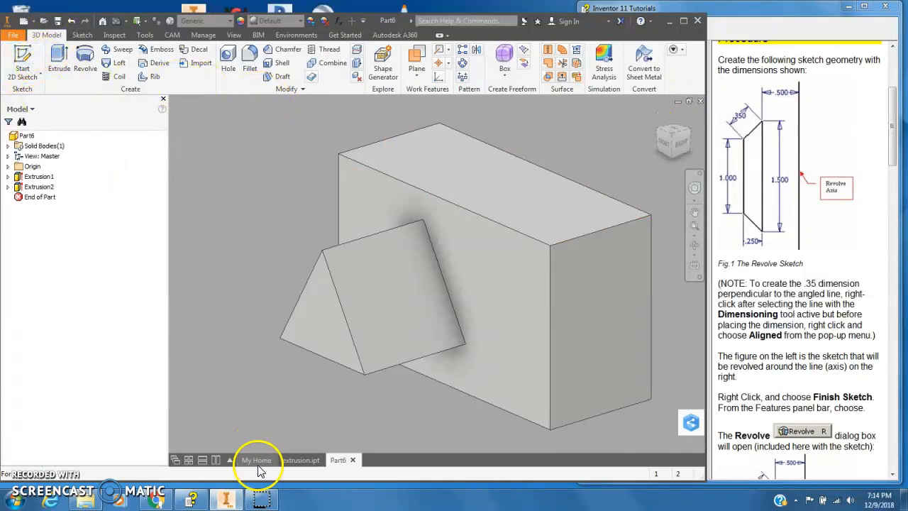
Create a new part and start a 2D sketch on the front origin plane.
{"action": "left_click", "coordinate": [257, 460]}
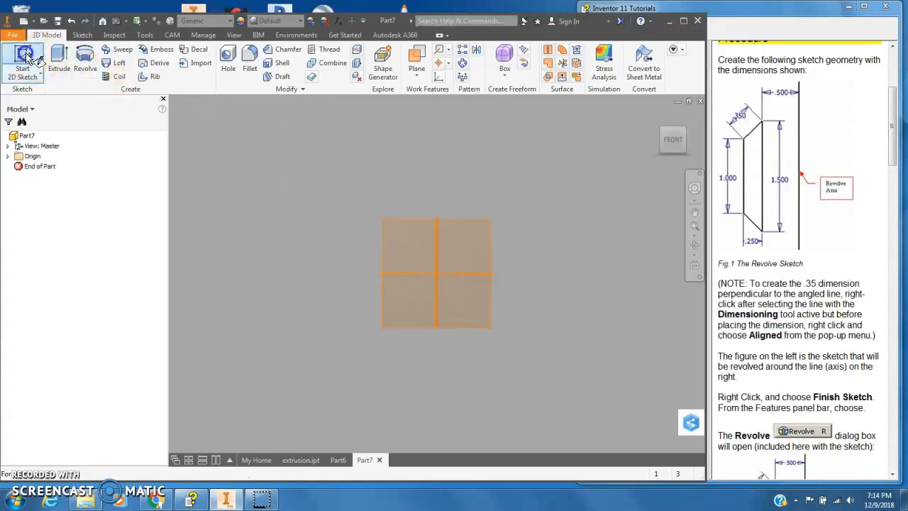
{"action": "left_click", "coordinate": [23, 64]}
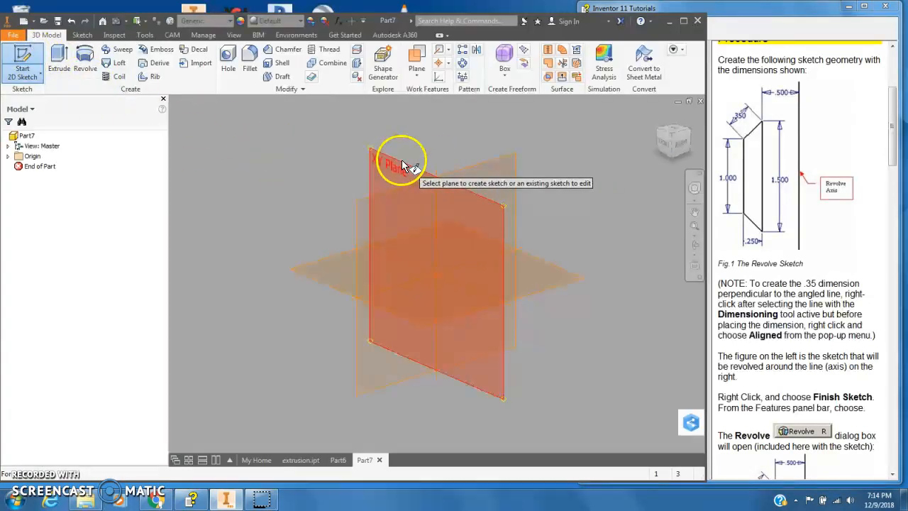
{"action": "left_click", "coordinate": [400, 159]}
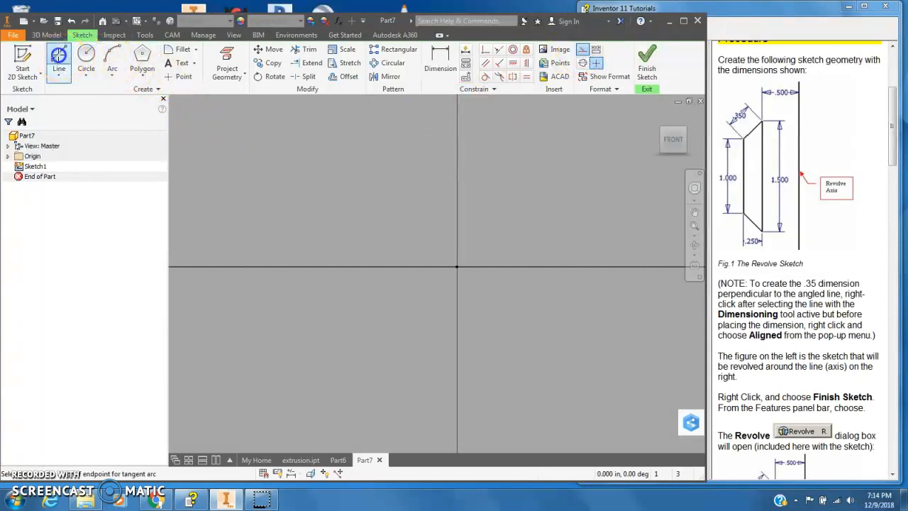
{"action": "mouse_move", "coordinate": [366, 143]}
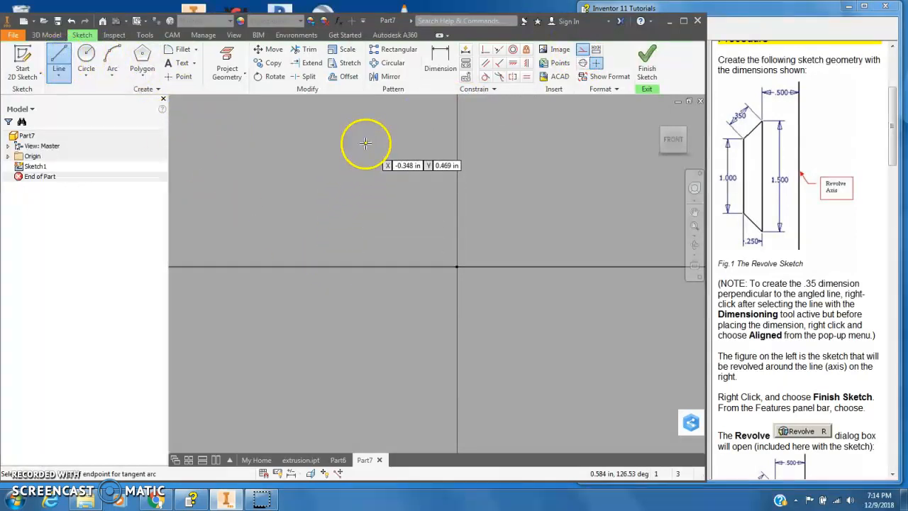
{"action": "mouse_move", "coordinate": [453, 127]}
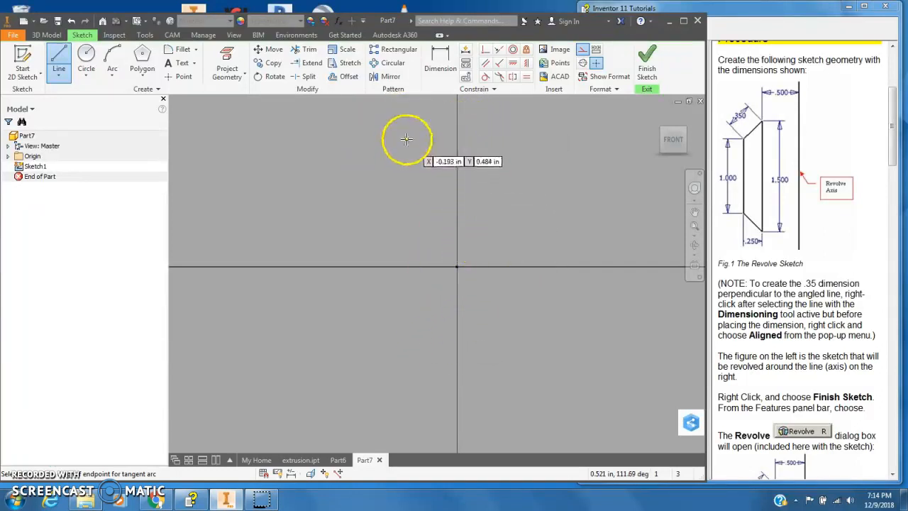
Begin drawing the vertical profile lines left of the sketch origin.
{"action": "left_click", "coordinate": [405, 139]}
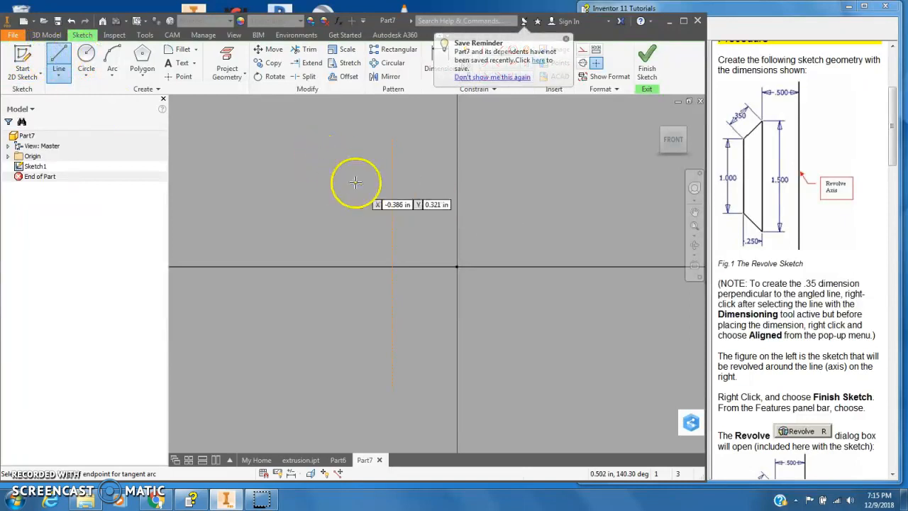
{"action": "mouse_move", "coordinate": [341, 178]}
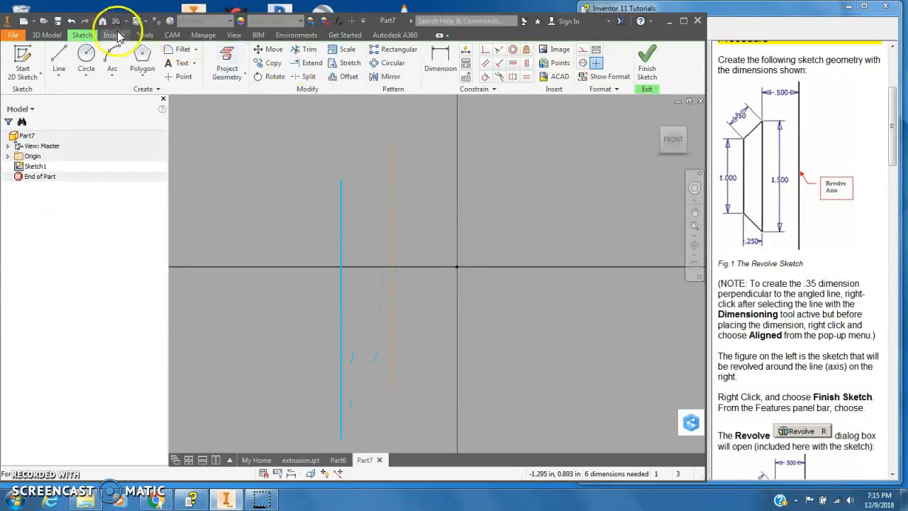
Dimension the long vertical profile line to 1.5.
{"action": "left_click", "coordinate": [398, 48]}
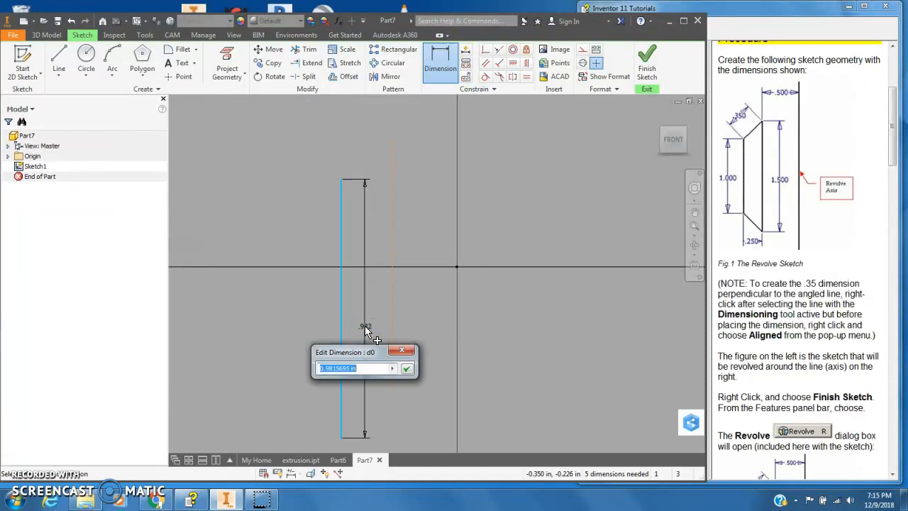
{"action": "type", "text": "1.5"}
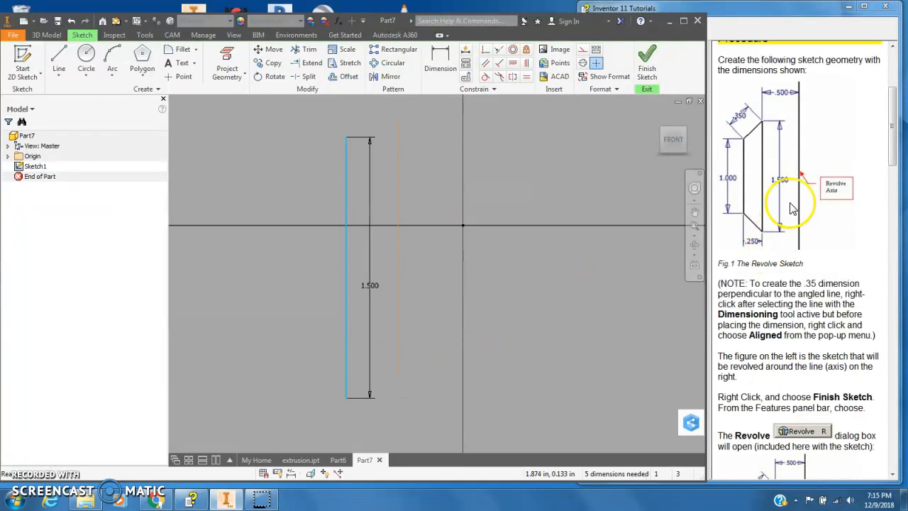
{"action": "mouse_move", "coordinate": [766, 147]}
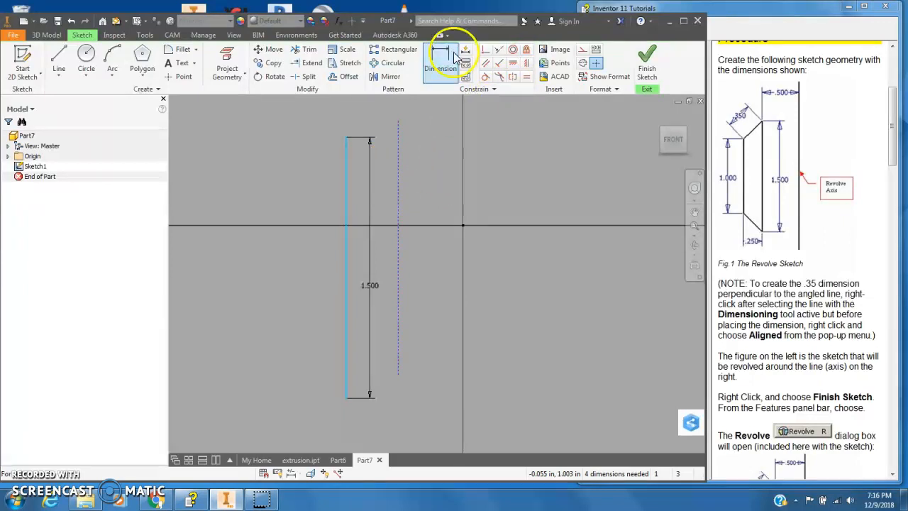
Add the .500 horizontal width dimension across the top of the profile.
{"action": "left_click", "coordinate": [440, 57]}
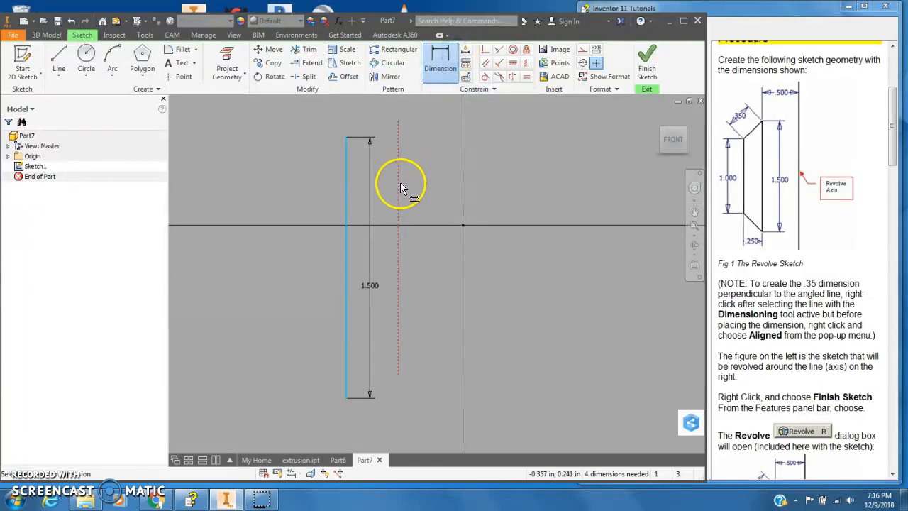
{"action": "mouse_move", "coordinate": [404, 197]}
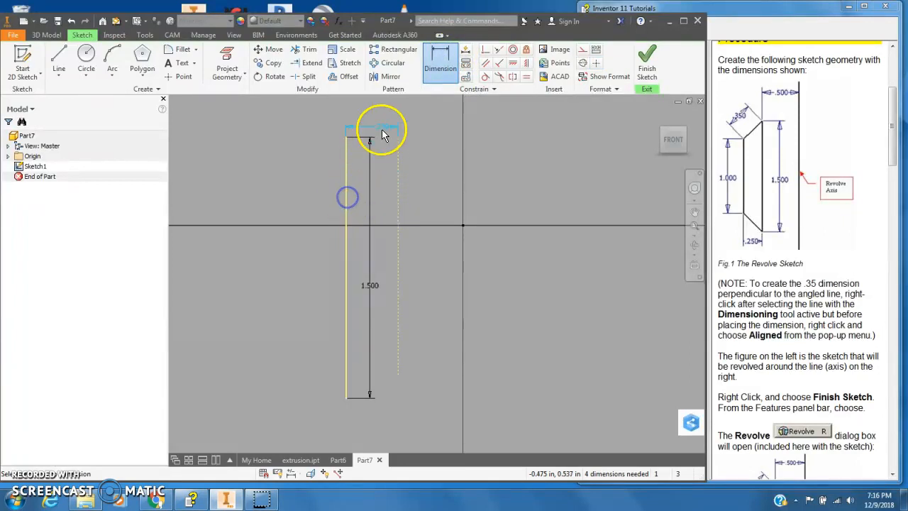
{"action": "left_click", "coordinate": [380, 134]}
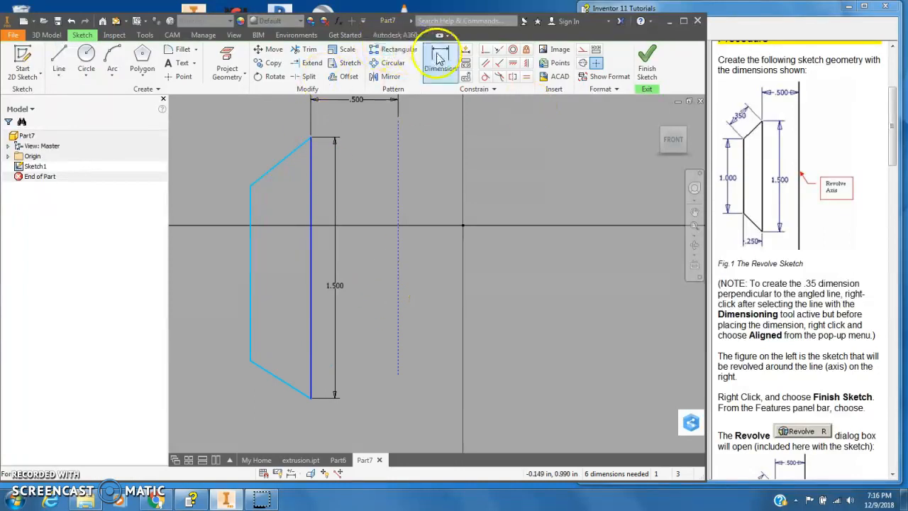
Dimension the bottom edge, then place an aligned dimension on the angled line, triggering the over-constrain warning.
{"action": "left_click", "coordinate": [312, 284]}
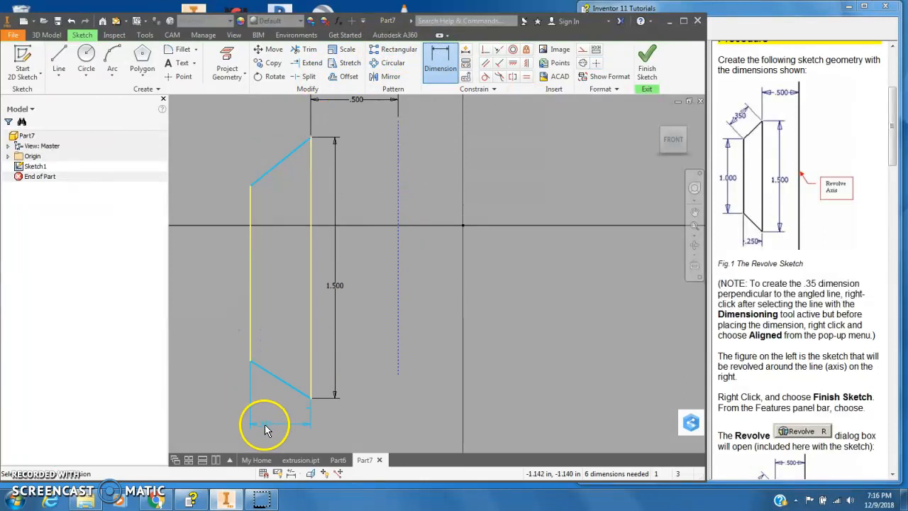
{"action": "left_click", "coordinate": [281, 423]}
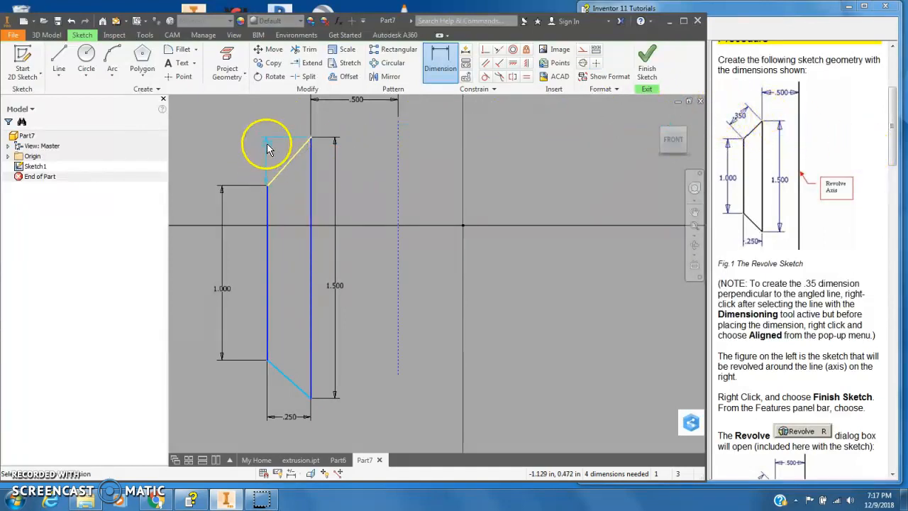
{"action": "right_click", "coordinate": [268, 145]}
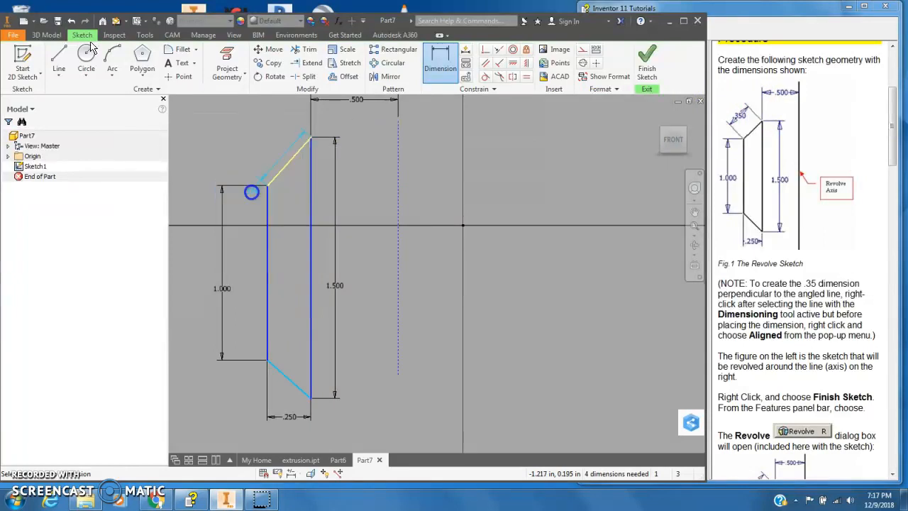
{"action": "left_click", "coordinate": [270, 141]}
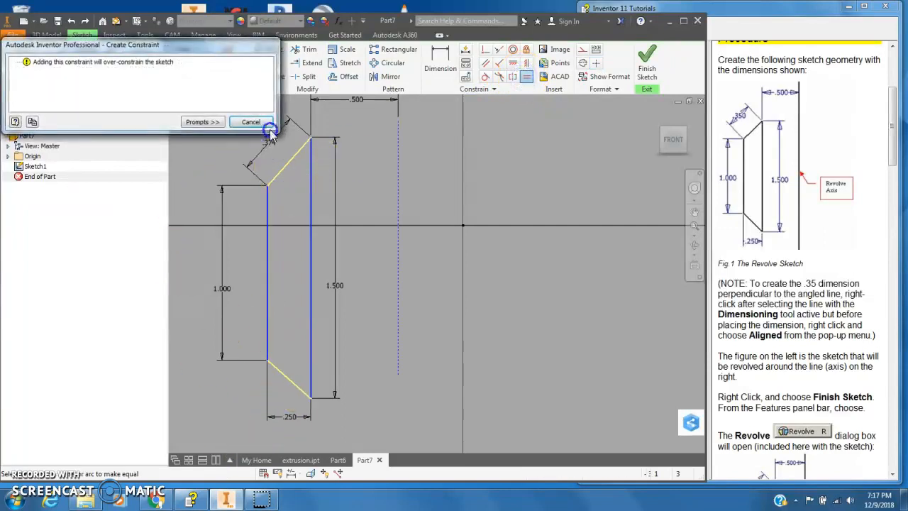
Dismiss the warning and edit the angled edge's aligned dimension to .35.
{"action": "left_click", "coordinate": [249, 122]}
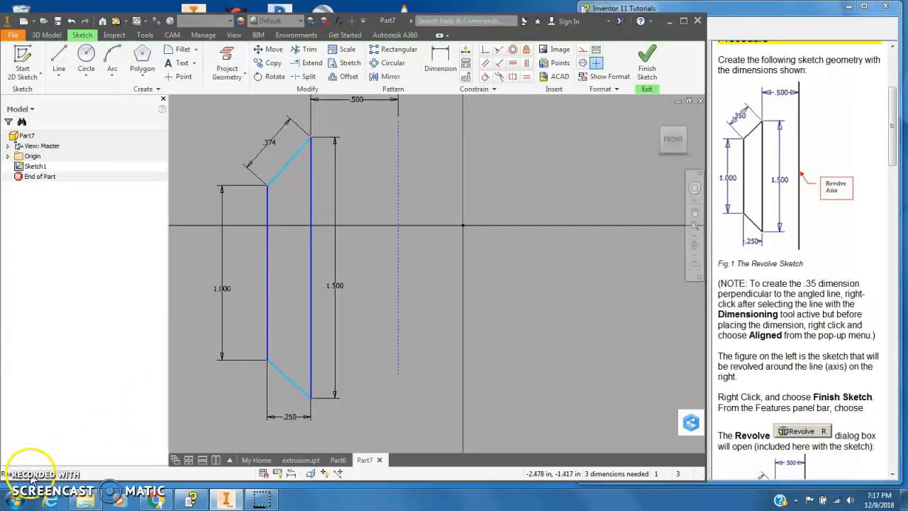
{"action": "left_click", "coordinate": [440, 58]}
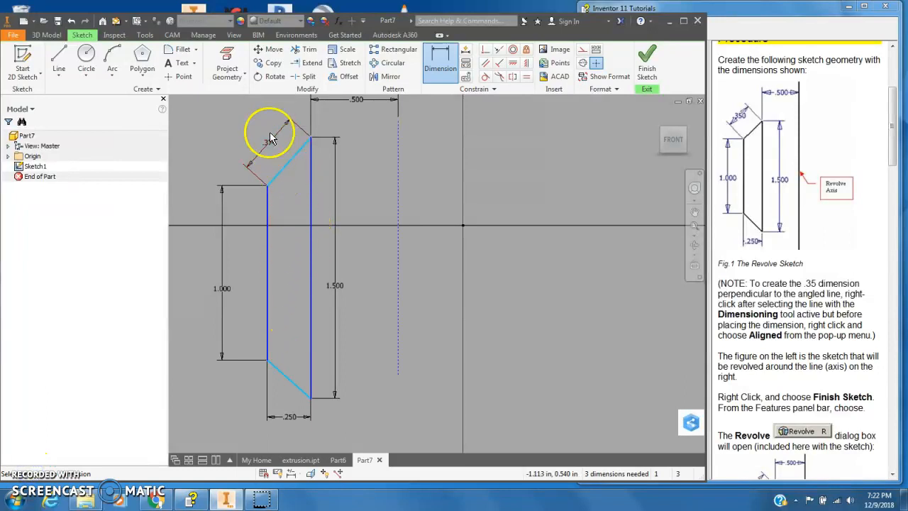
{"action": "left_click", "coordinate": [284, 128]}
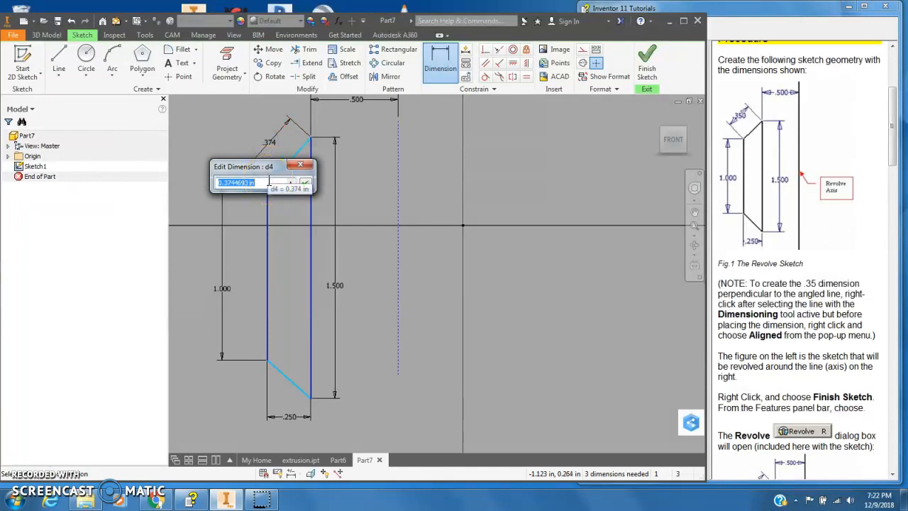
{"action": "type", "text": ".35"}
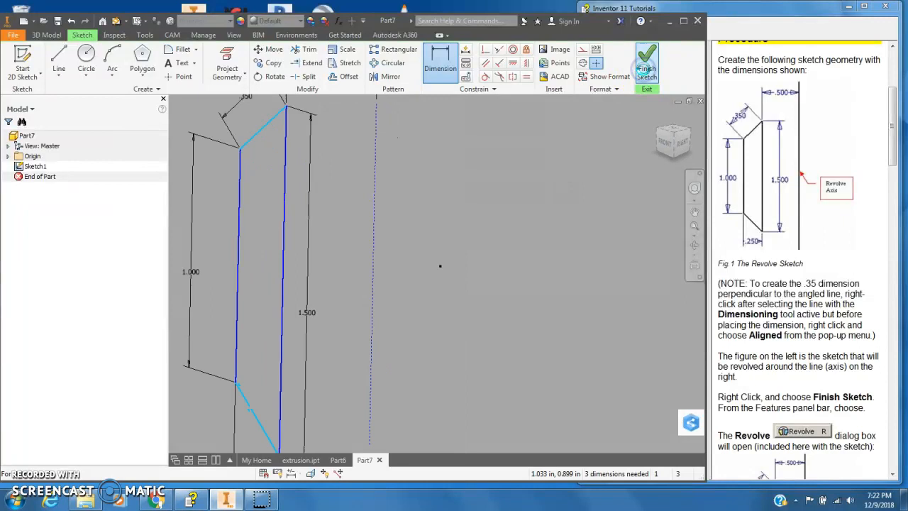
Finish the sketch and revolve the closed profile about the dashed construction axis.
{"action": "left_click", "coordinate": [646, 63]}
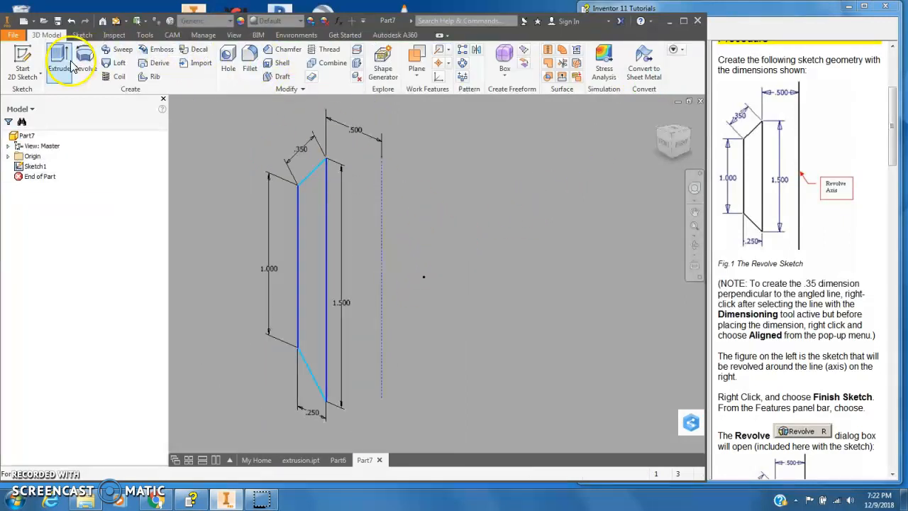
{"action": "left_click", "coordinate": [83, 64]}
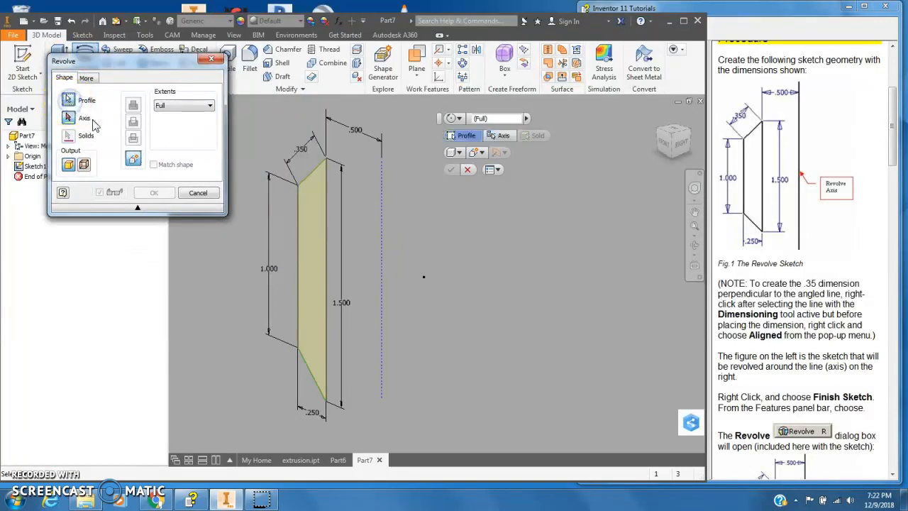
{"action": "left_click", "coordinate": [319, 272]}
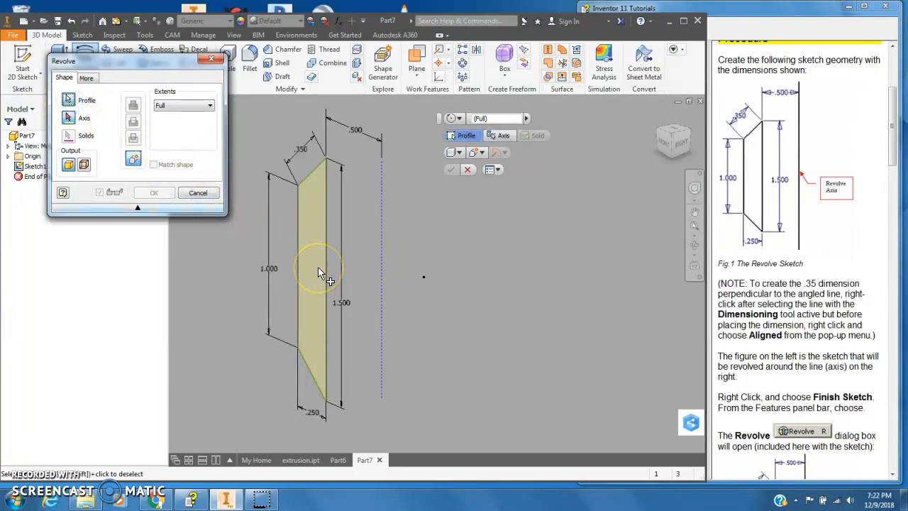
{"action": "mouse_move", "coordinate": [321, 232]}
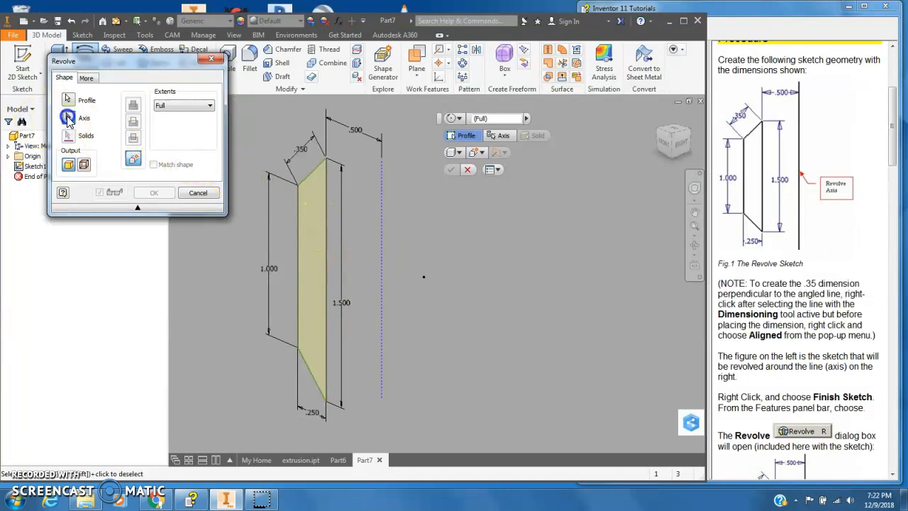
{"action": "left_click", "coordinate": [85, 118]}
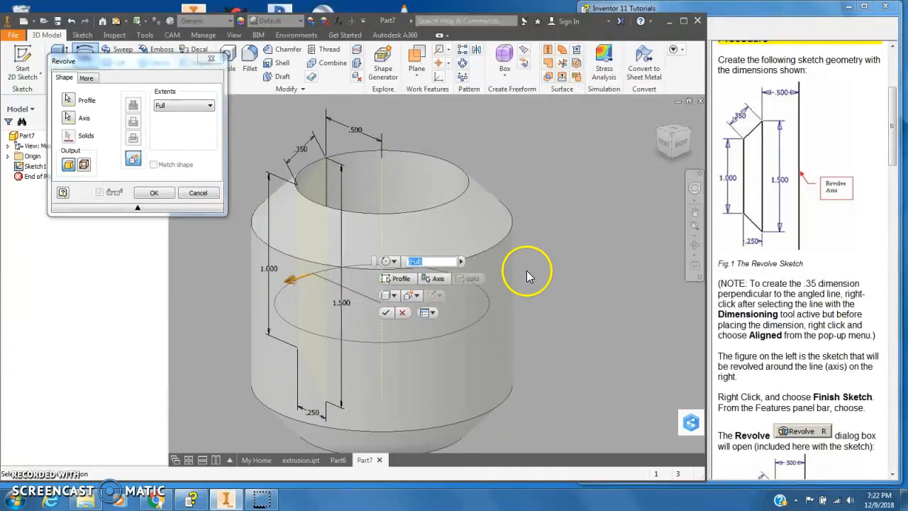
Try the Angle extent, return to Full 360°, and create the revolved solid.
{"action": "left_click", "coordinate": [209, 105]}
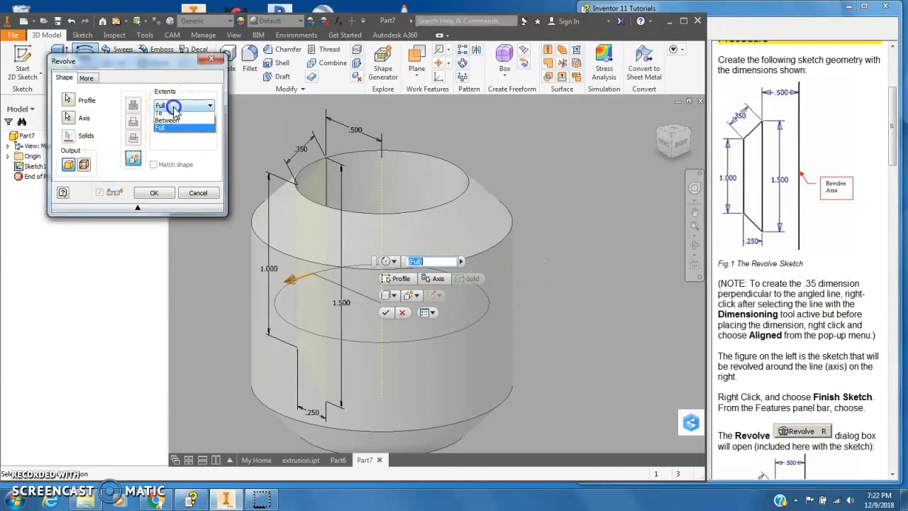
{"action": "left_click", "coordinate": [183, 105]}
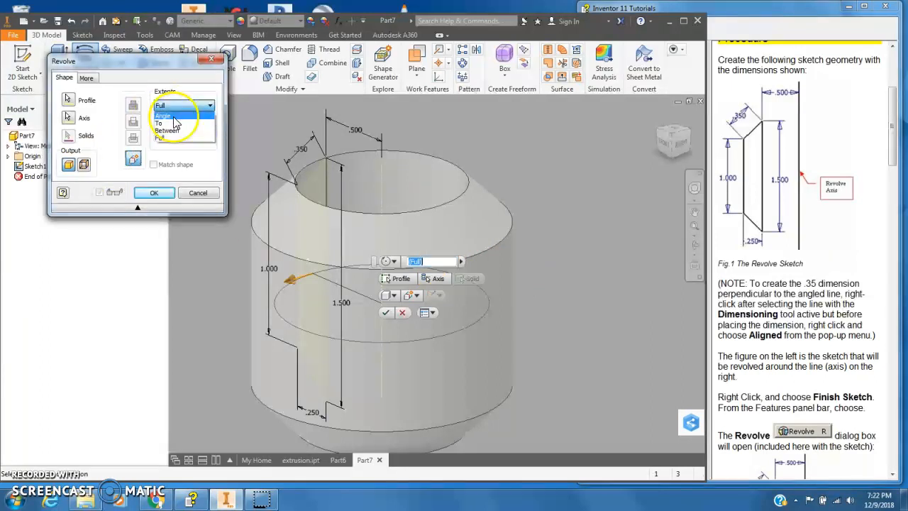
{"action": "left_click", "coordinate": [165, 117]}
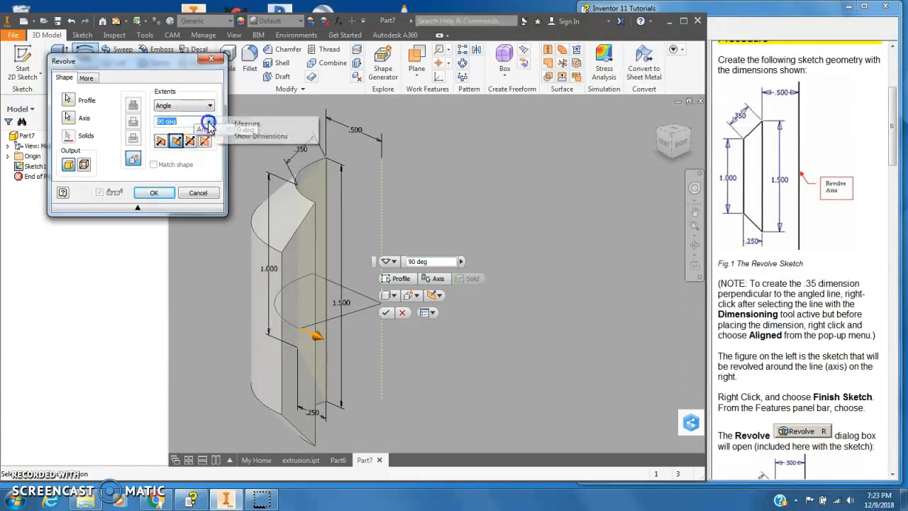
{"action": "left_click", "coordinate": [208, 105]}
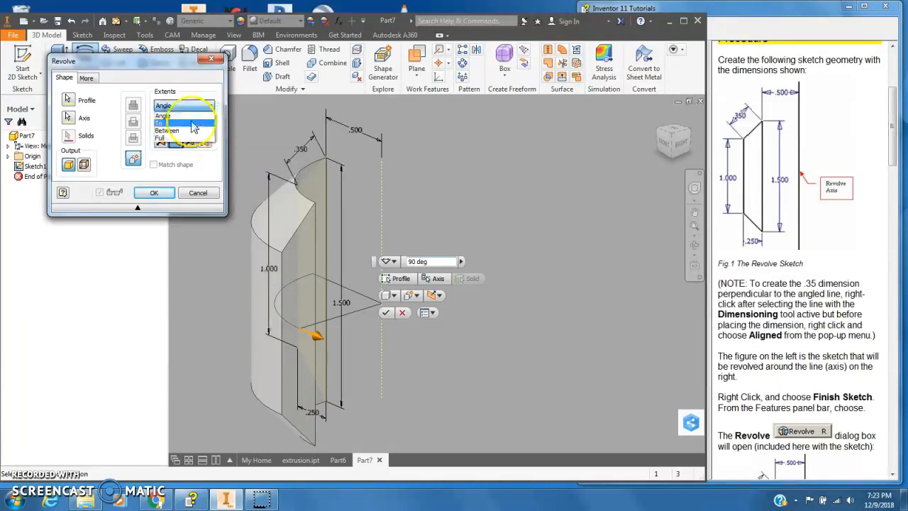
{"action": "left_click", "coordinate": [167, 137]}
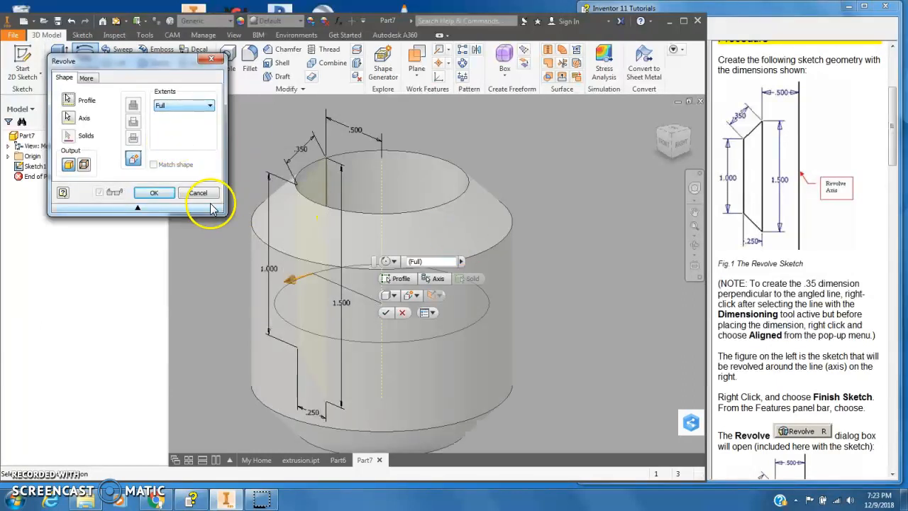
{"action": "left_click", "coordinate": [153, 193]}
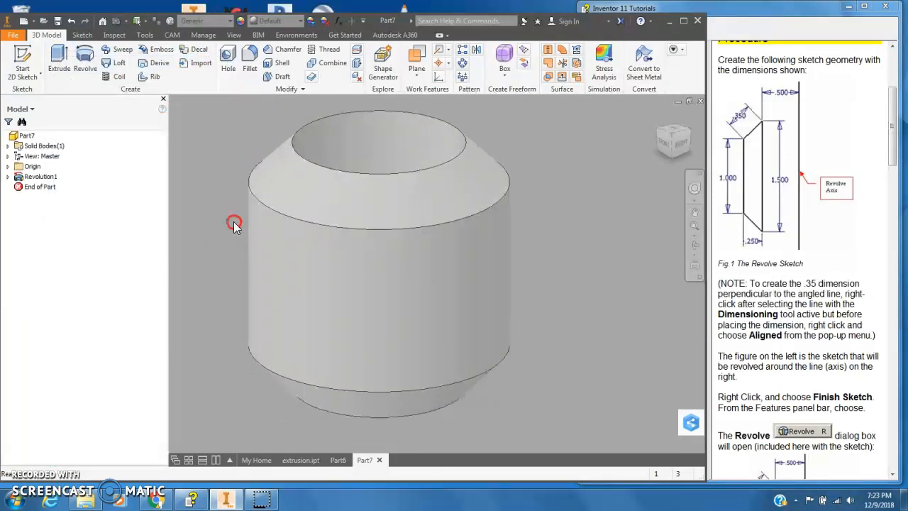
{"action": "mouse_move", "coordinate": [617, 315]}
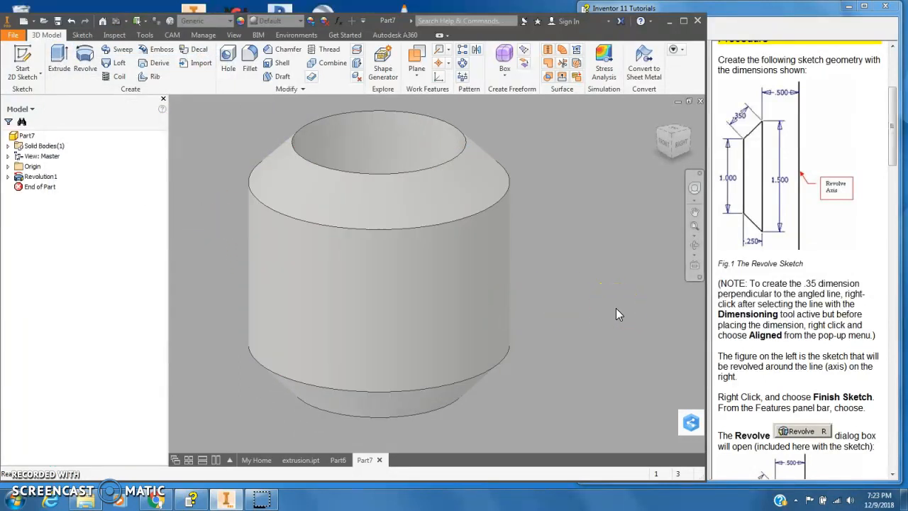